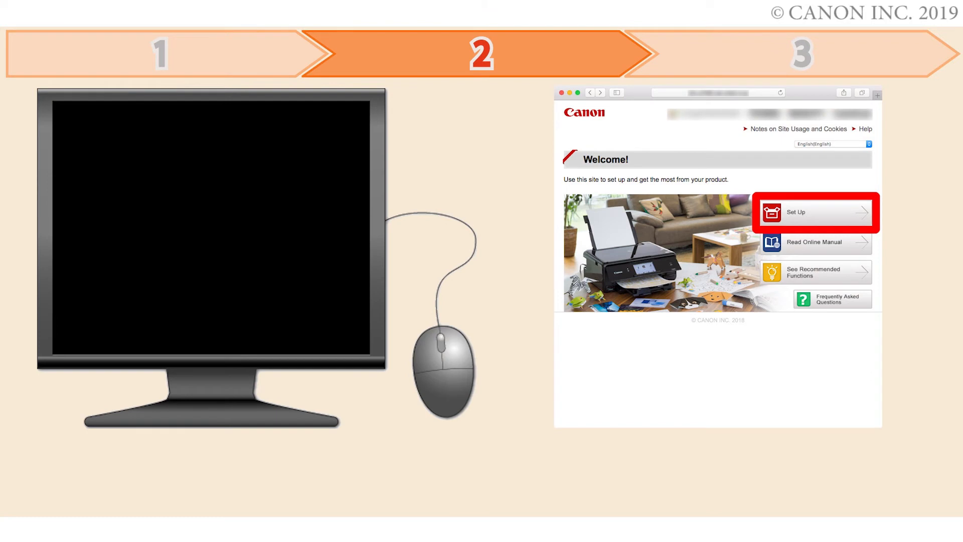
- Continue the tutorial from the three-step overview to the printer control panel
click(814, 212)
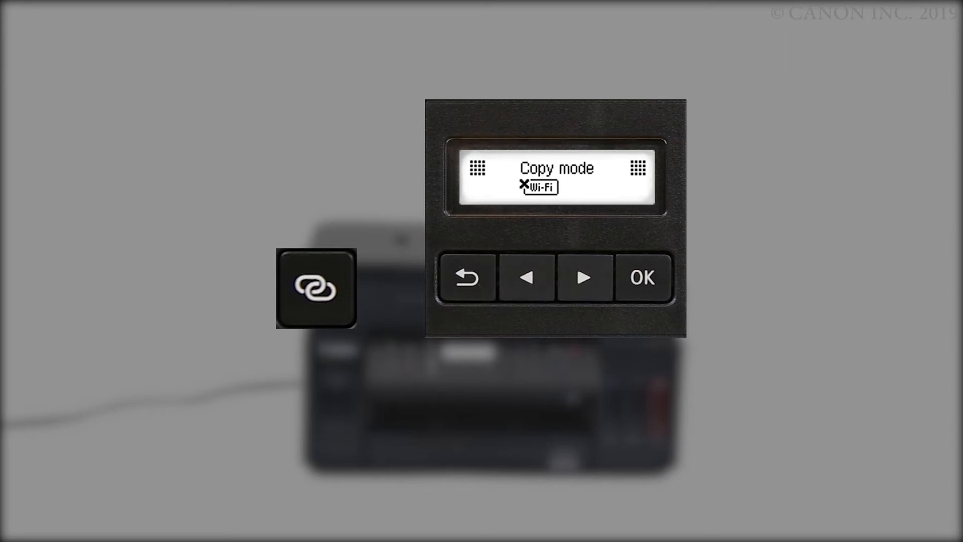
- Hold the Wireless Connect button until it lights, returning to the Welcome page
click(315, 291)
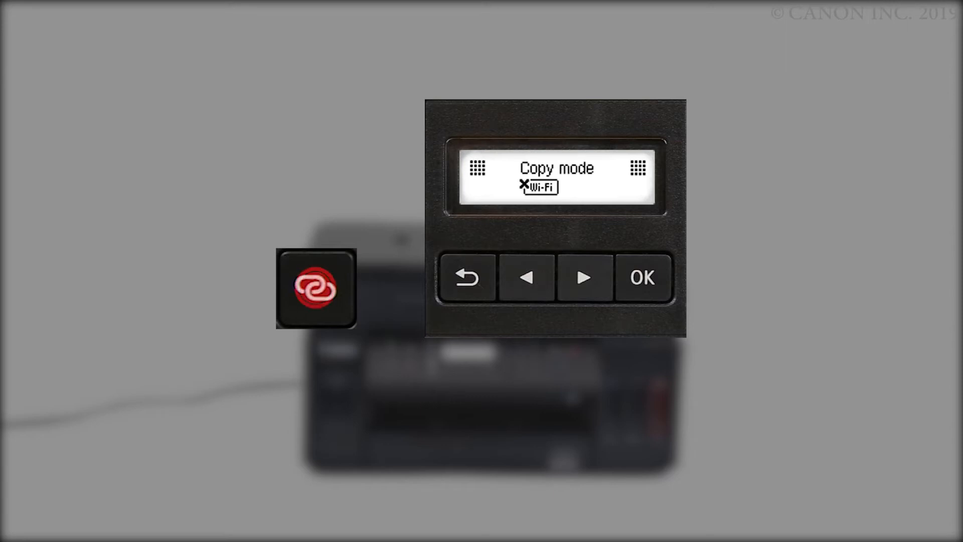
click(315, 291)
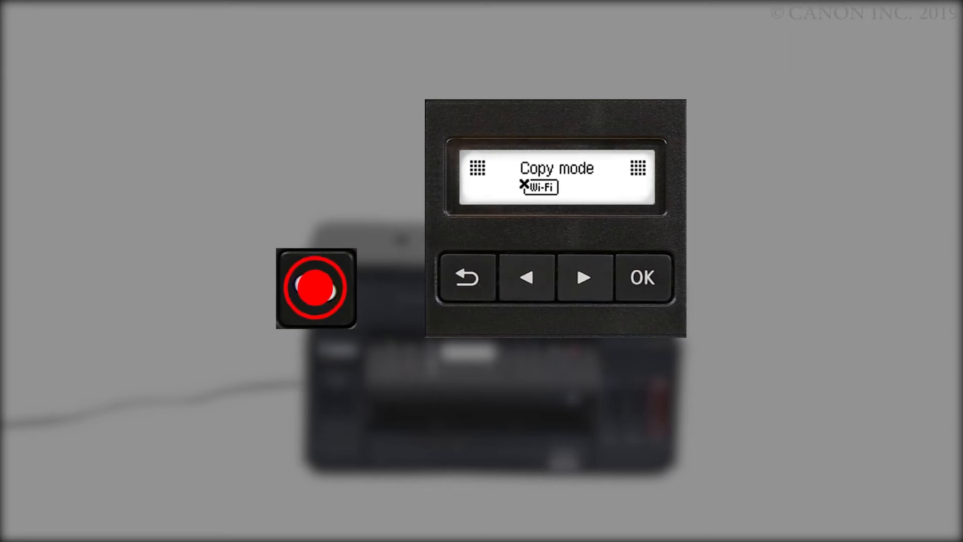
click(314, 288)
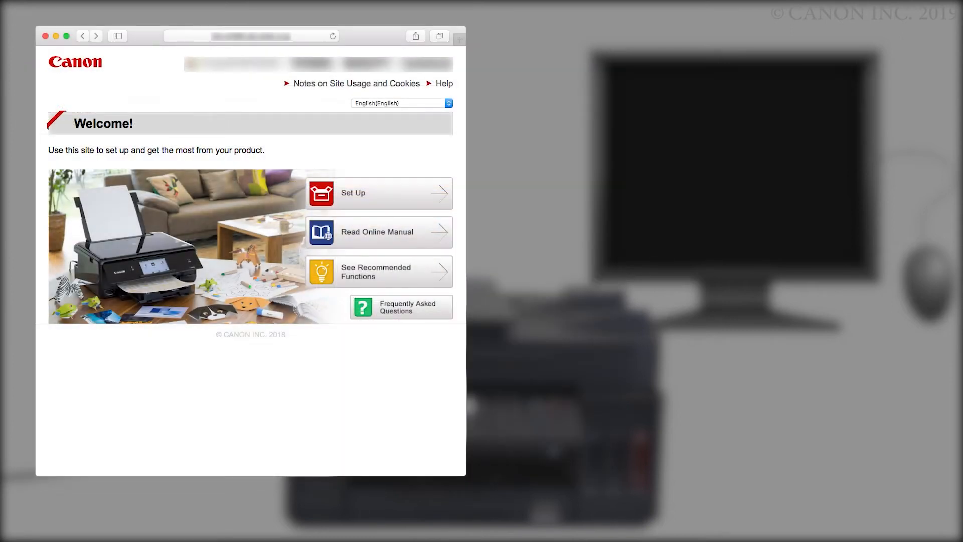
- Search the model name G70 from Set Up and reach its product Setup page
click(379, 194)
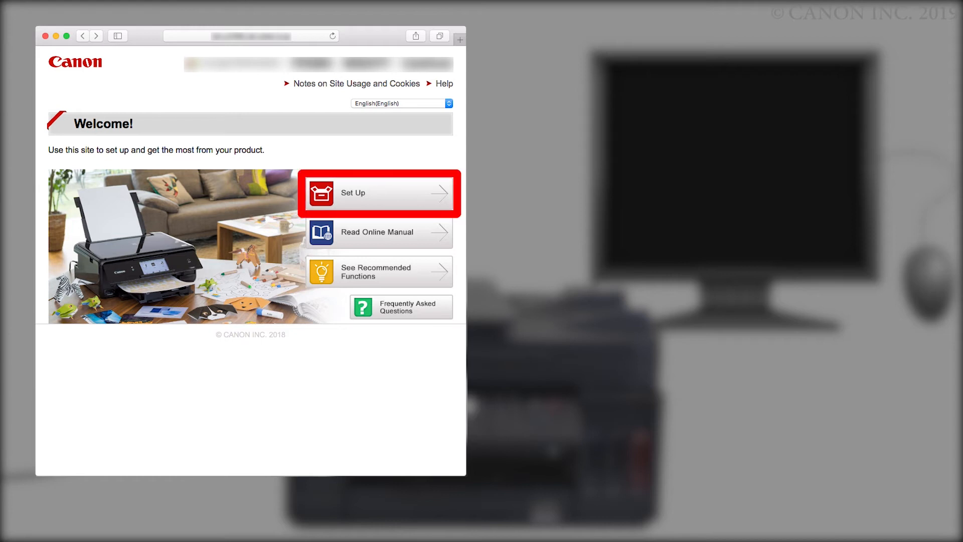
click(378, 194)
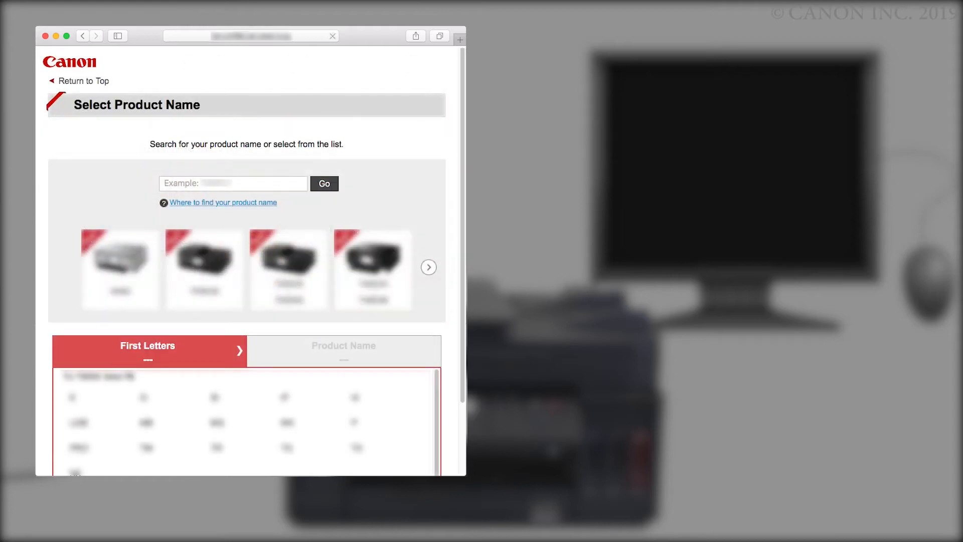
click(233, 183)
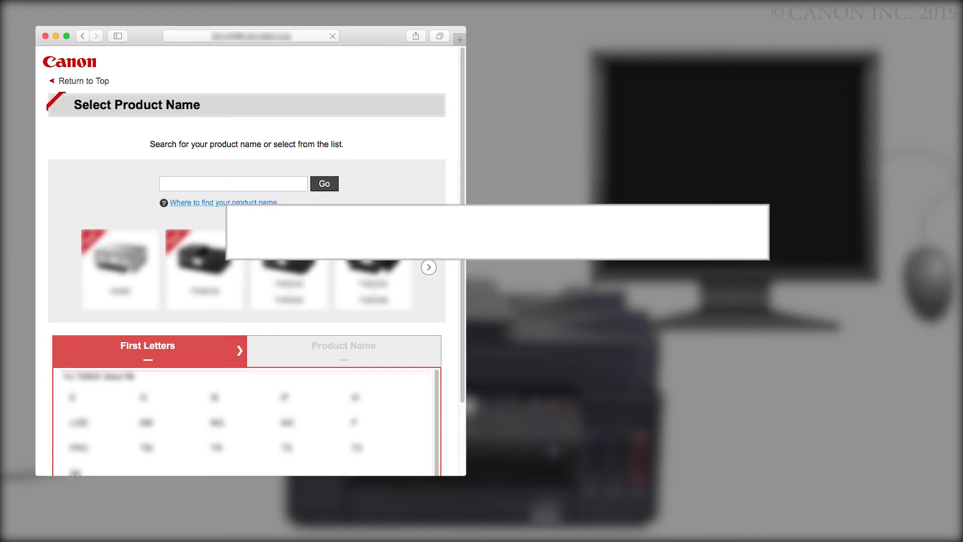
text(G70)
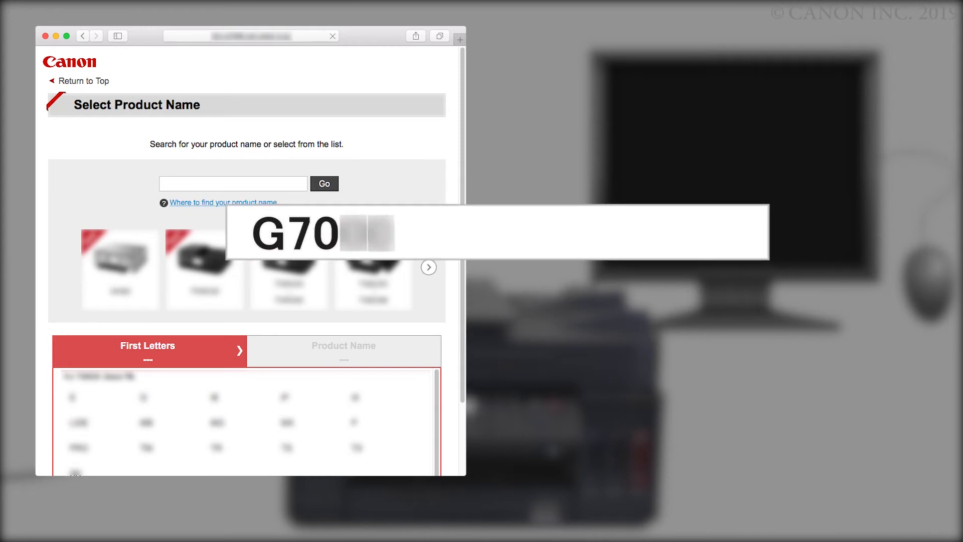
text(G70)
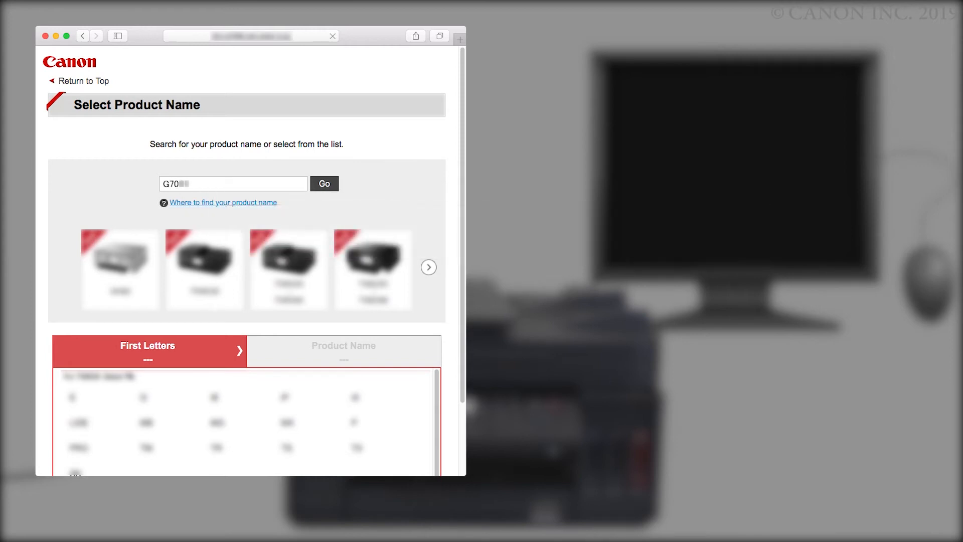
click(324, 183)
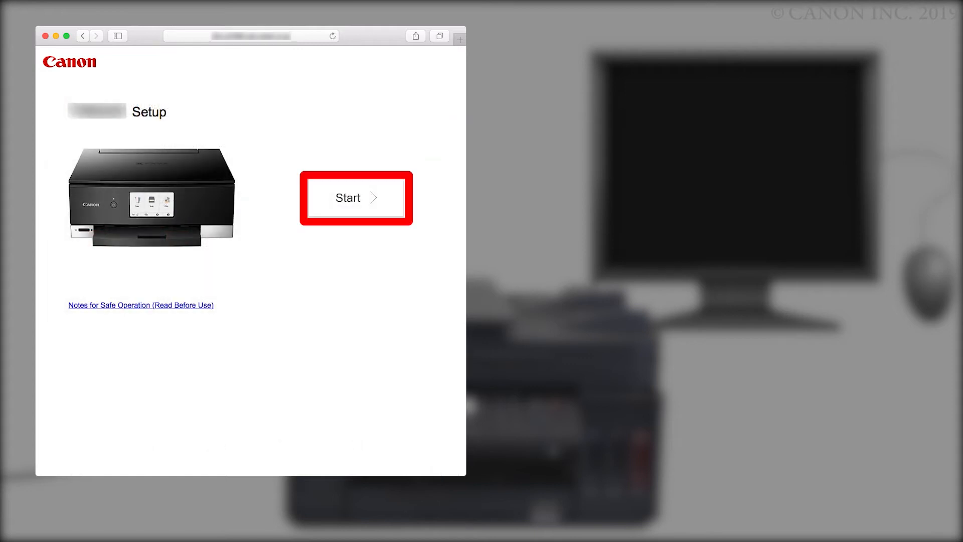
- Start the guide, skip to Connect and download and launch the macOS setup software
click(356, 197)
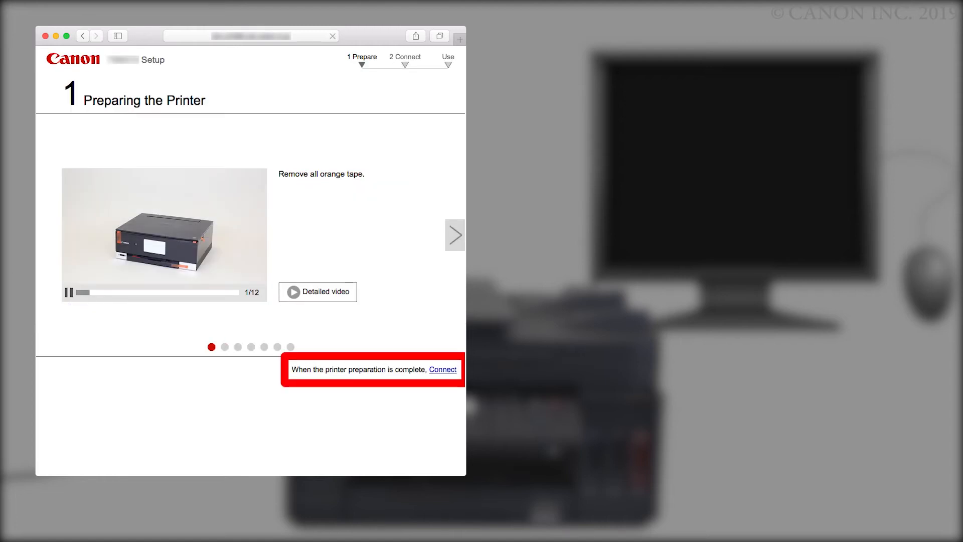
click(443, 370)
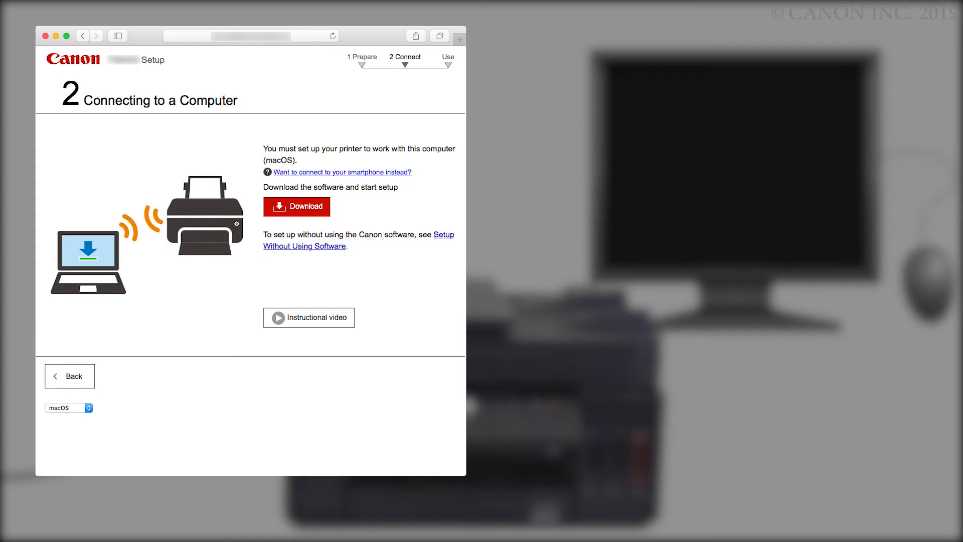
click(297, 207)
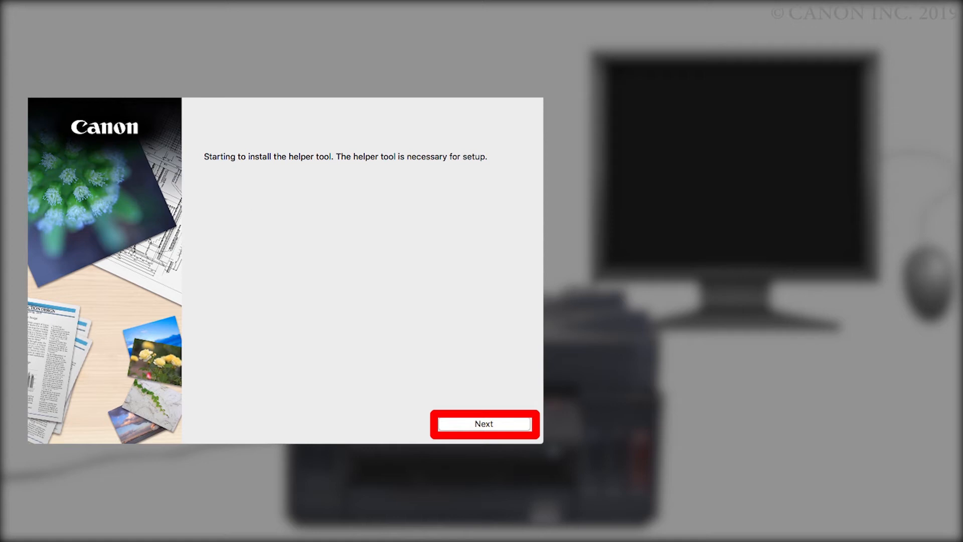
- Install the helper tool and start setup, reaching the Before You Continue notice
click(483, 423)
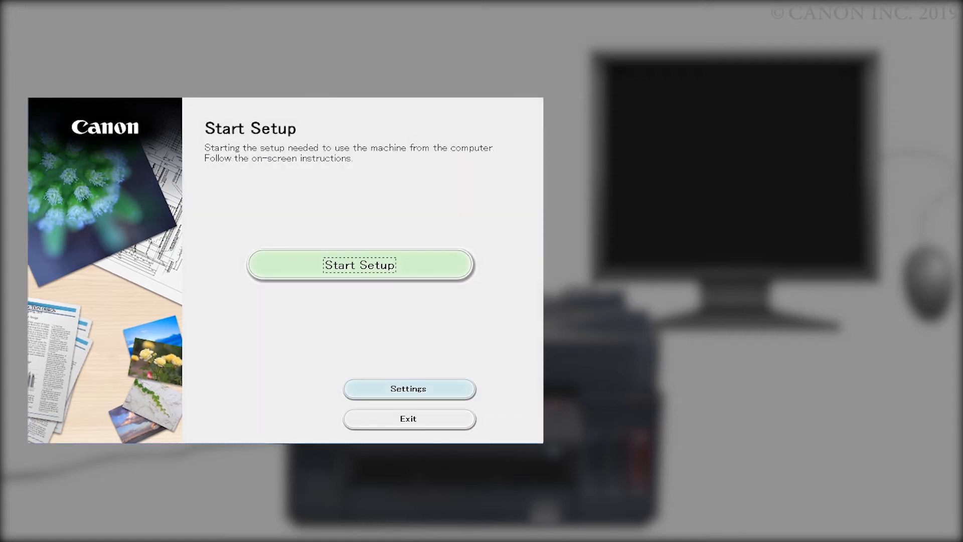
click(360, 265)
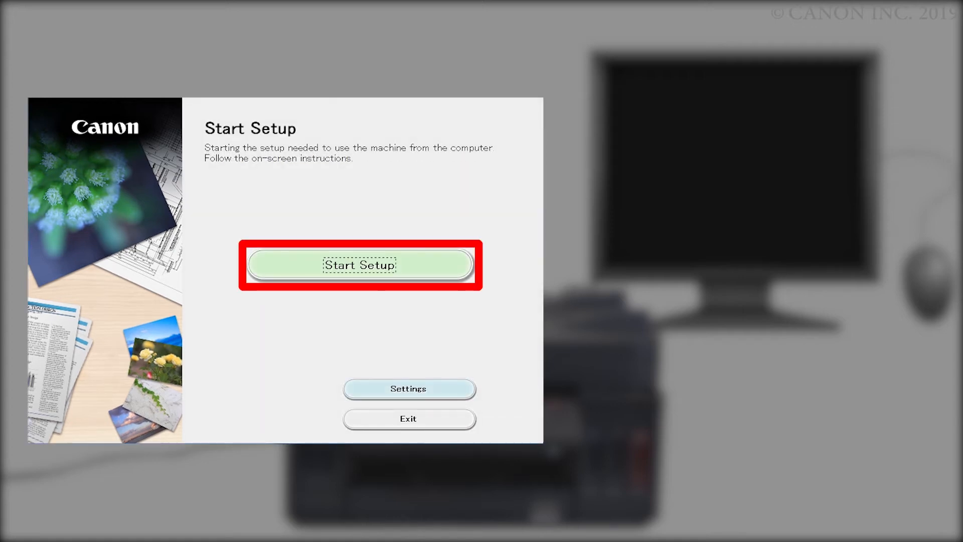
click(359, 265)
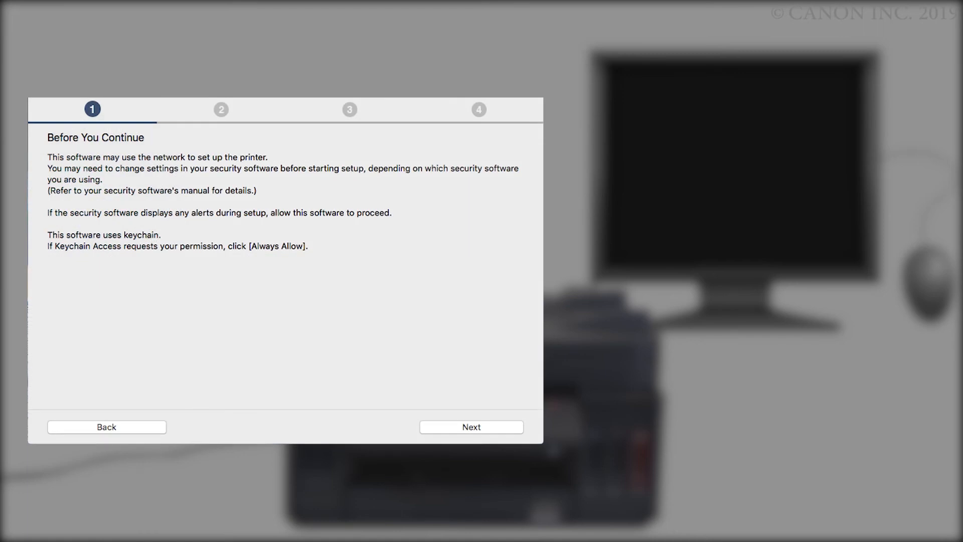
- Continue past the security notice and accept the License Agreement with Yes
click(472, 427)
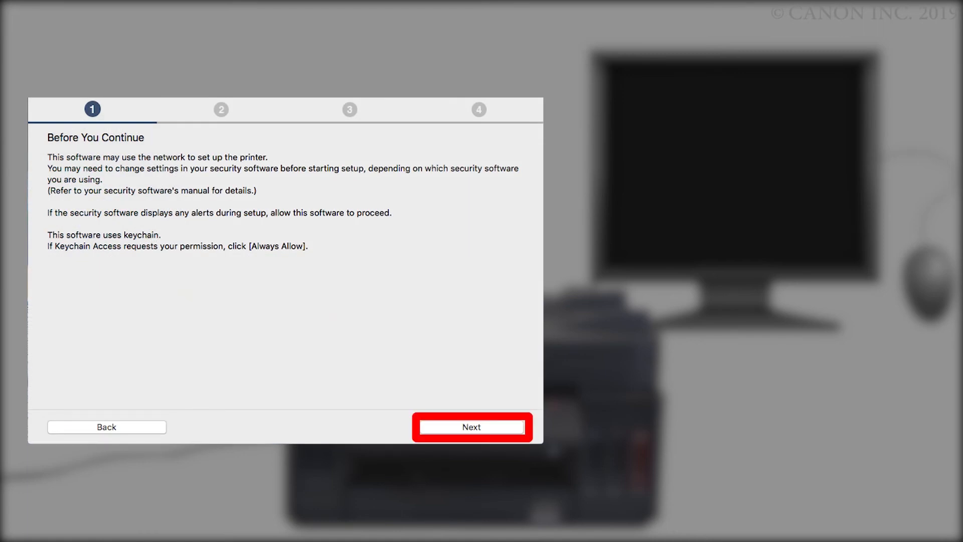
click(472, 428)
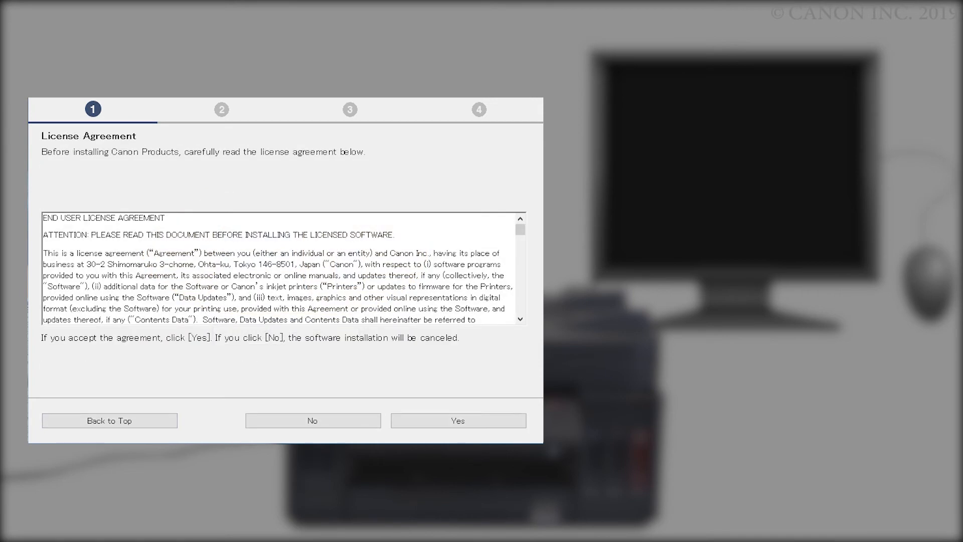
scroll(down, 3)
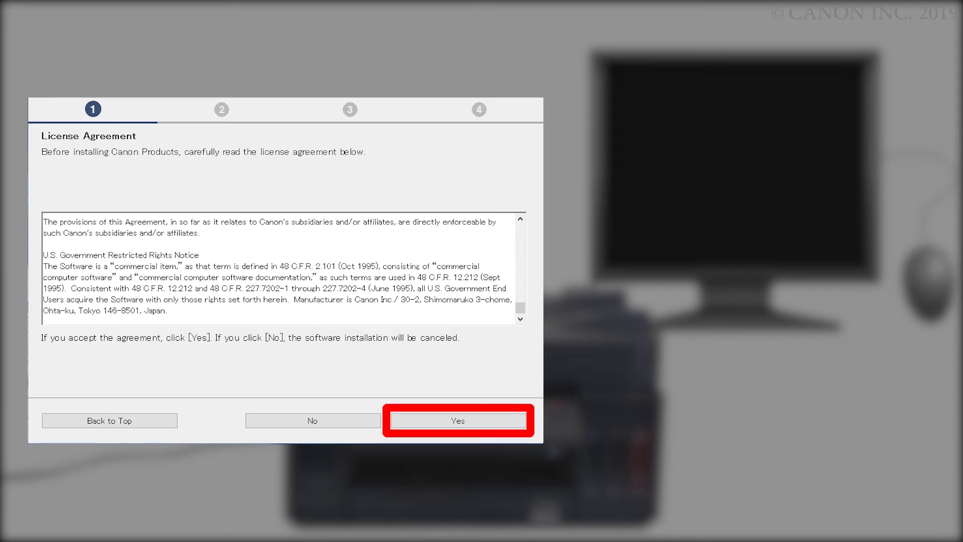
click(458, 420)
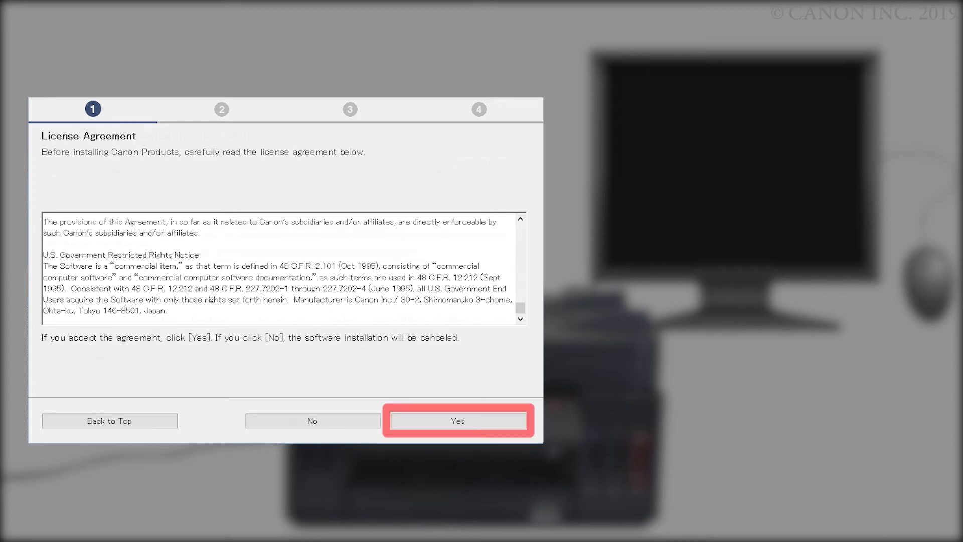
click(458, 420)
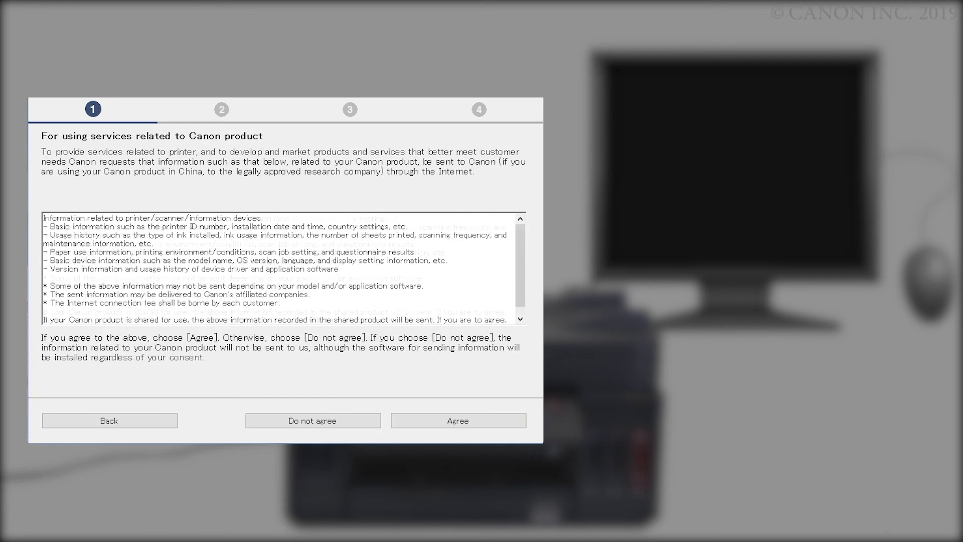
- Answer the information-sharing request, reaching the wireless connection method check
scroll(down, 3)
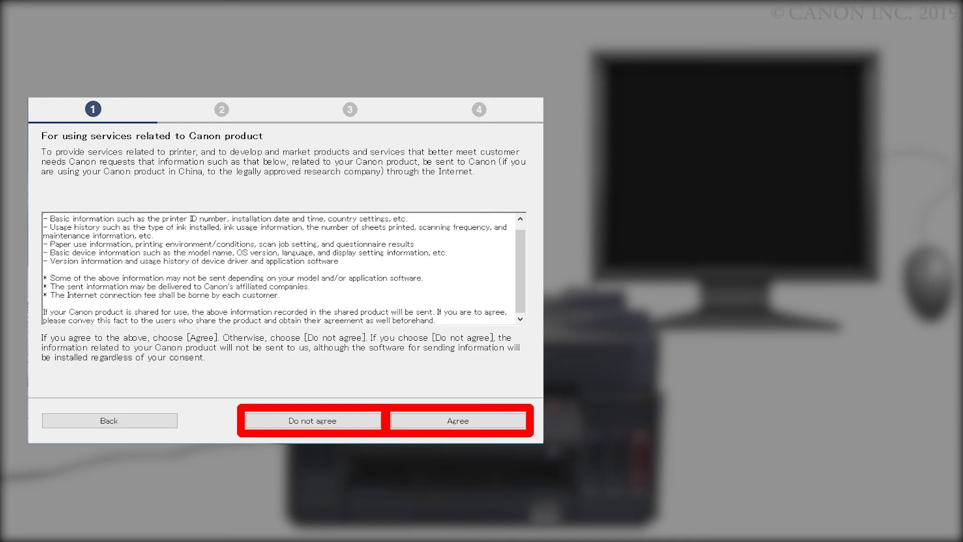
click(458, 420)
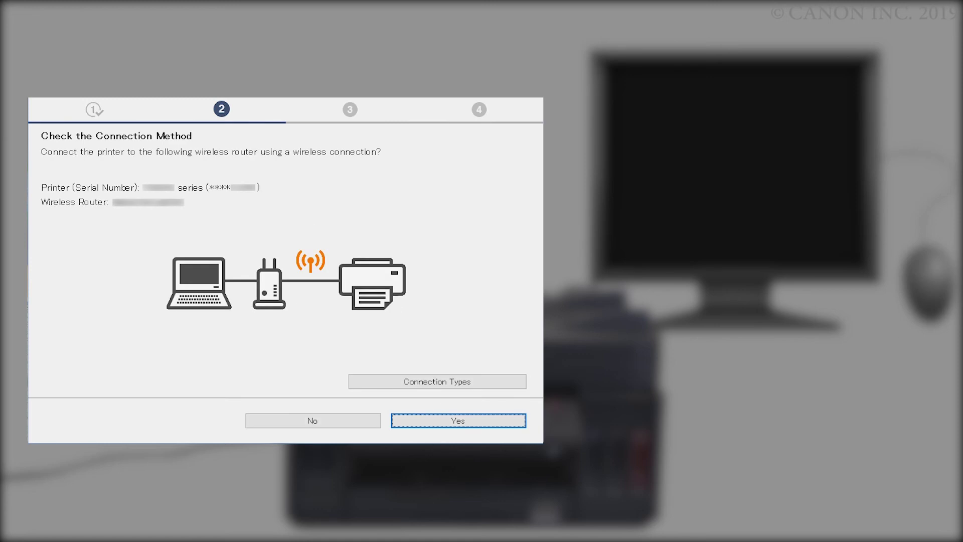
- Confirm Yes to connect via the wireless router and continue to step 3 after completion
click(458, 420)
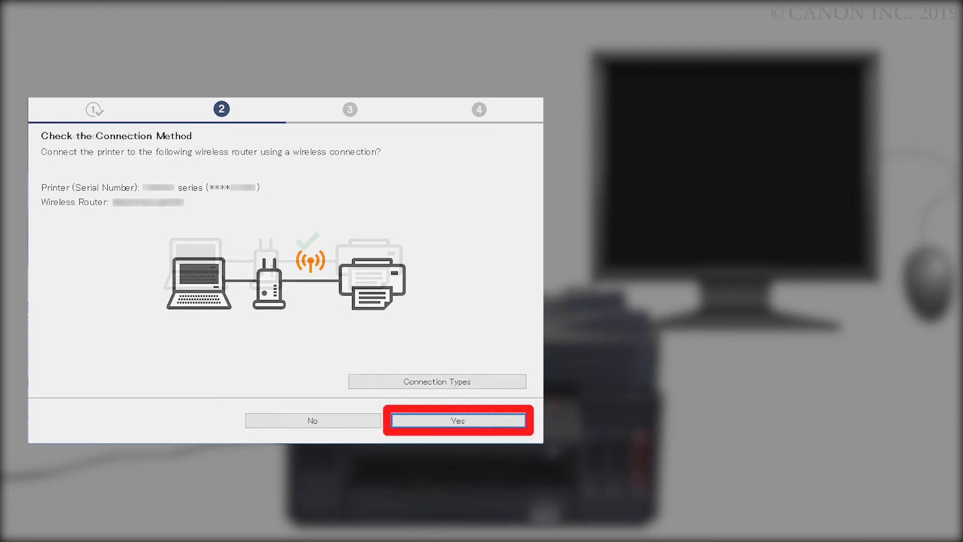
click(458, 421)
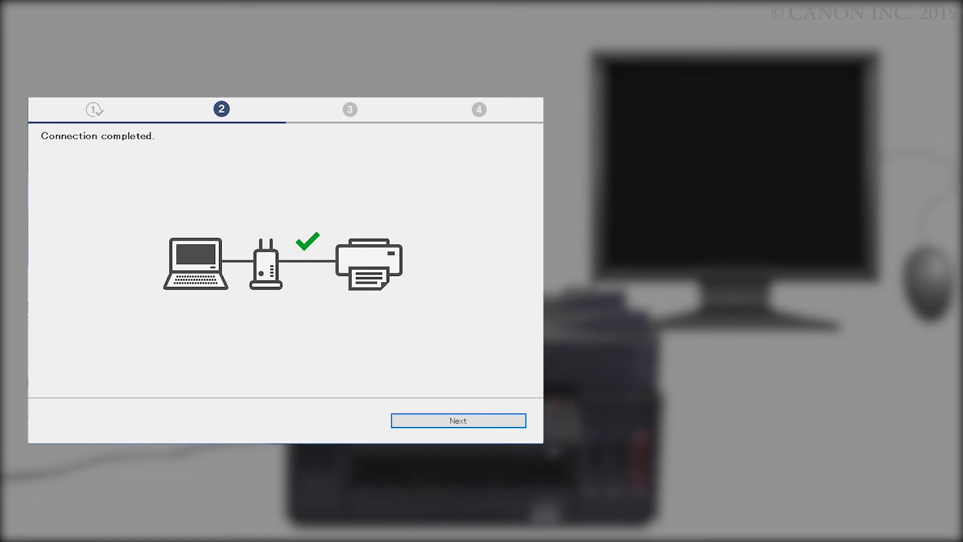
click(458, 420)
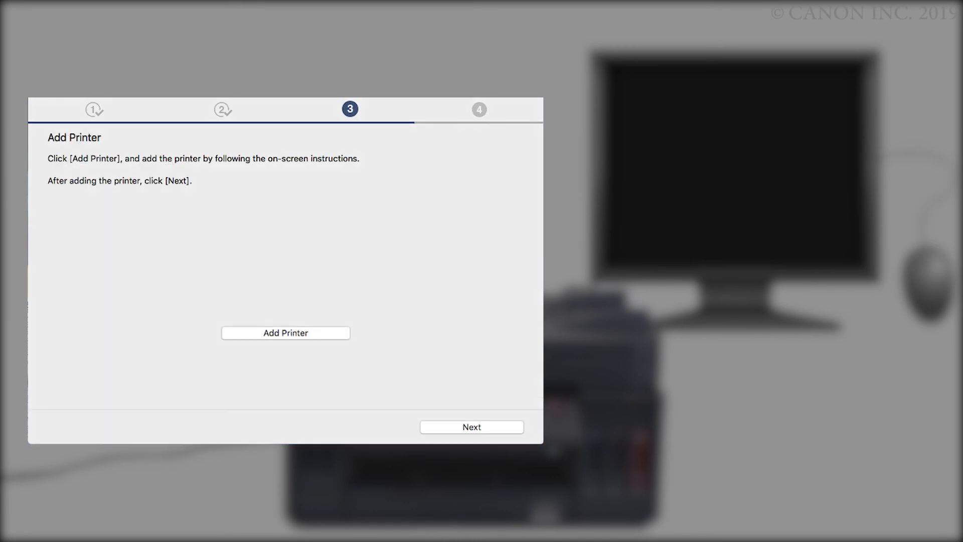
- Add the printer, keep Set as default printer checked and finish to the Continue online screen
click(285, 332)
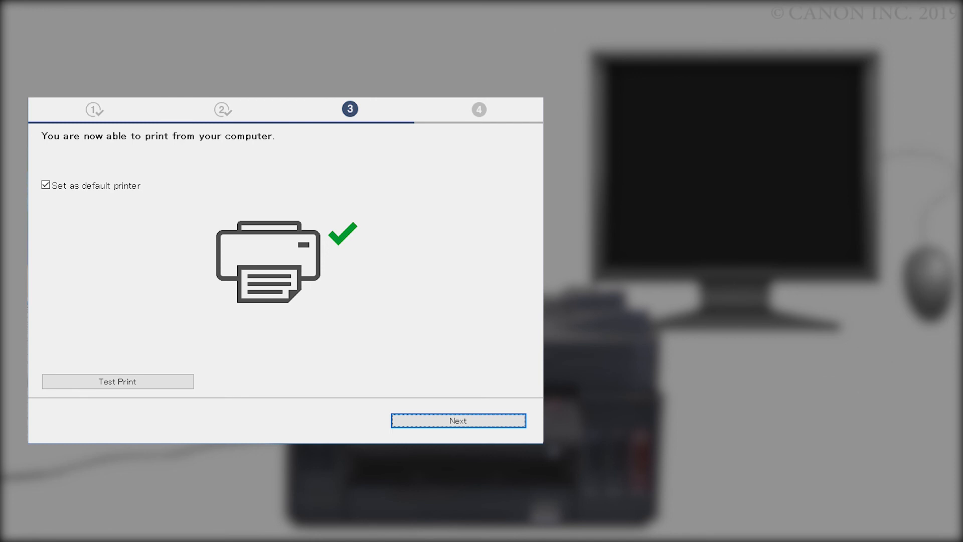
click(118, 381)
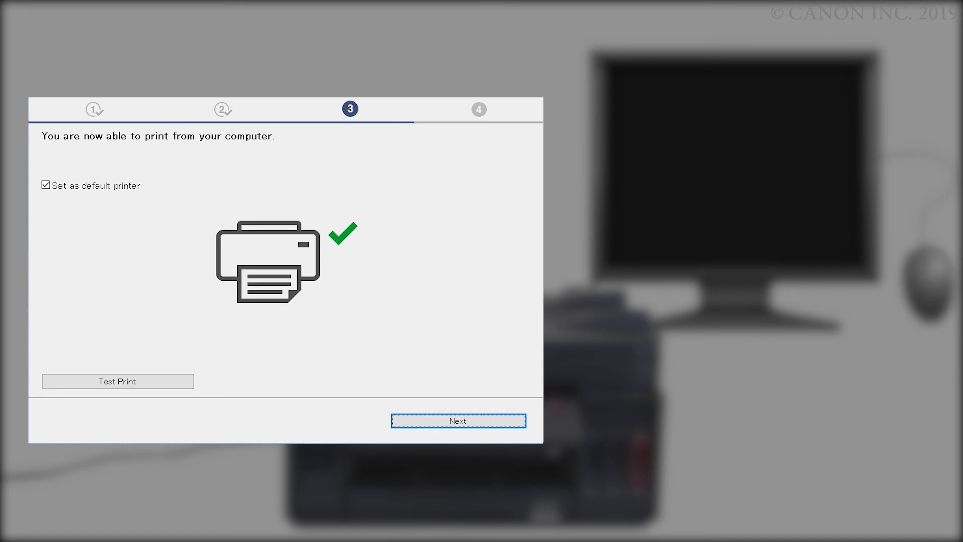
click(459, 421)
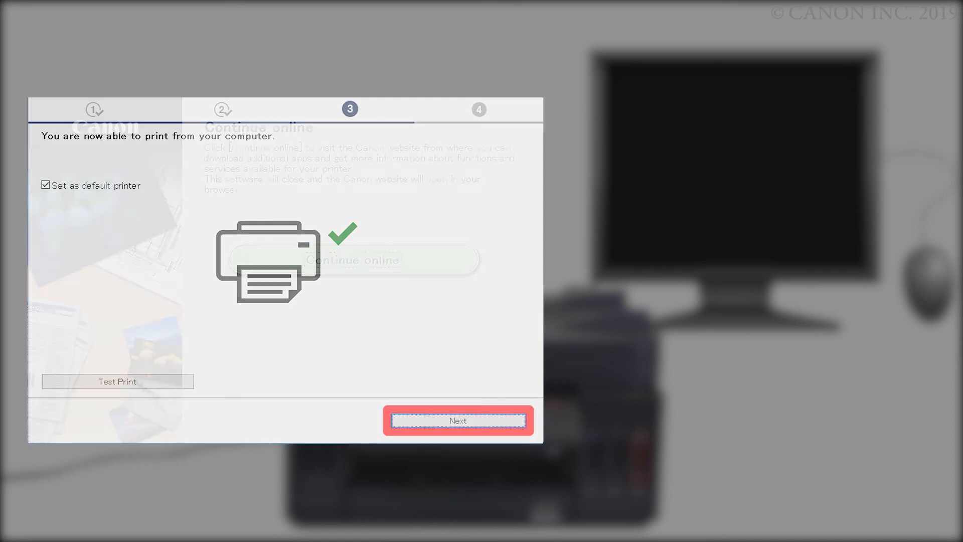
click(459, 419)
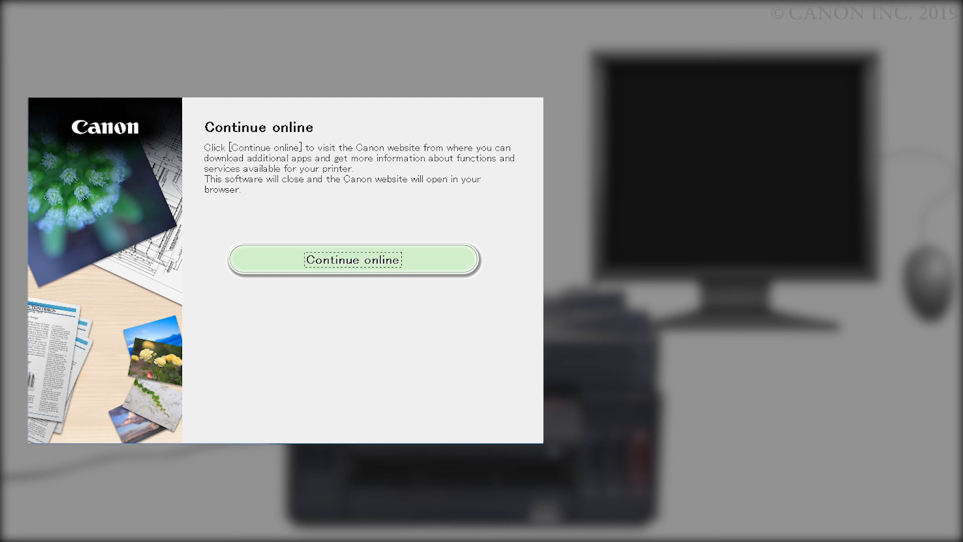